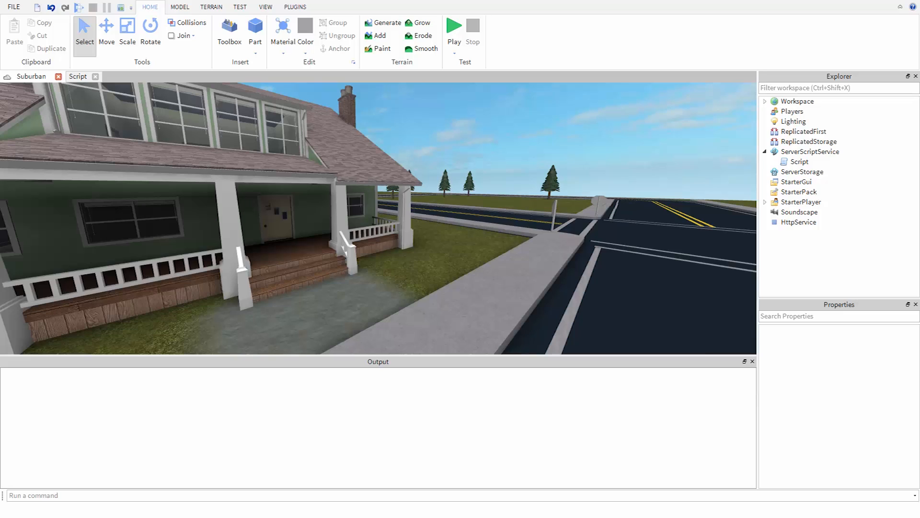
{"action": "mouse_move", "coordinate": [280, 362]}
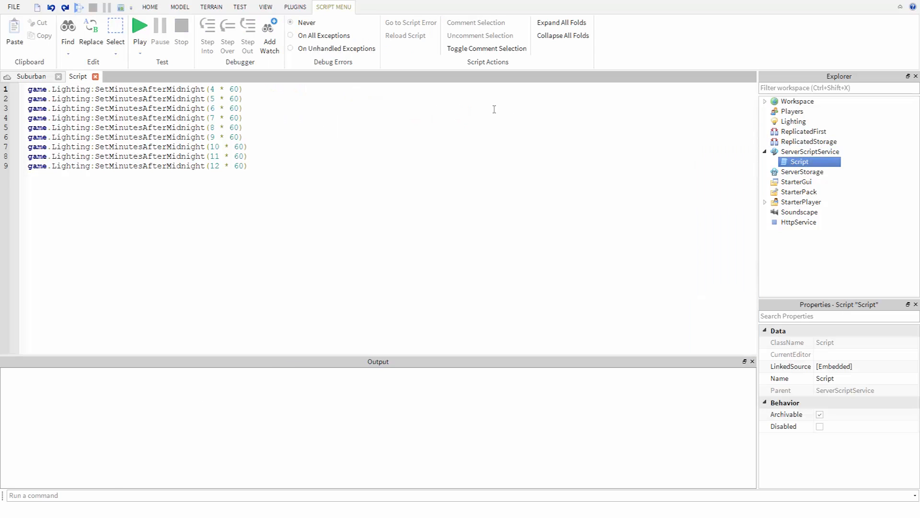
{"action": "mouse_move", "coordinate": [255, 124]}
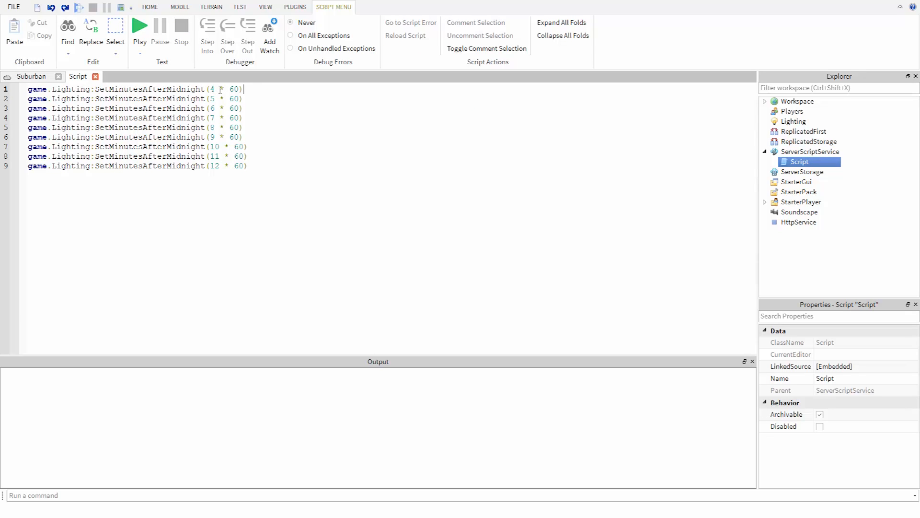
Start a Play test of the place and view the suburban street in daylight
{"action": "left_click", "coordinate": [150, 7]}
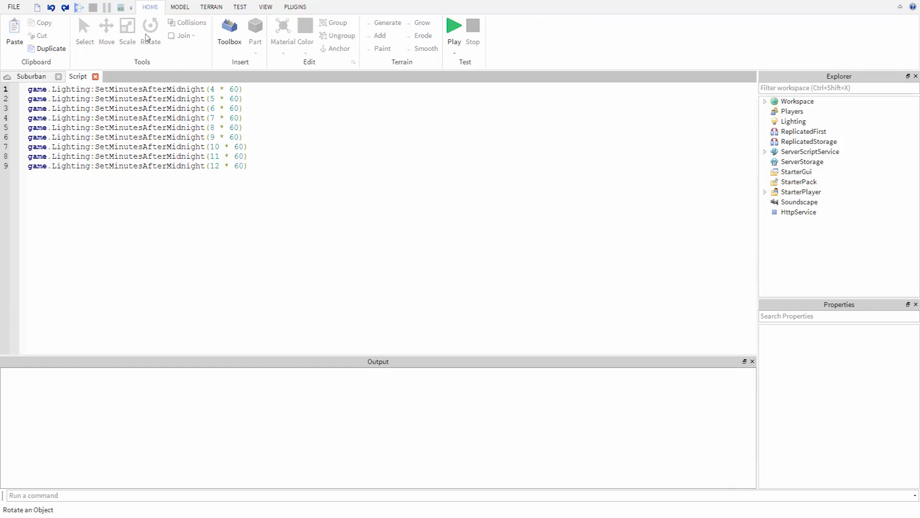
{"action": "left_click", "coordinate": [454, 25]}
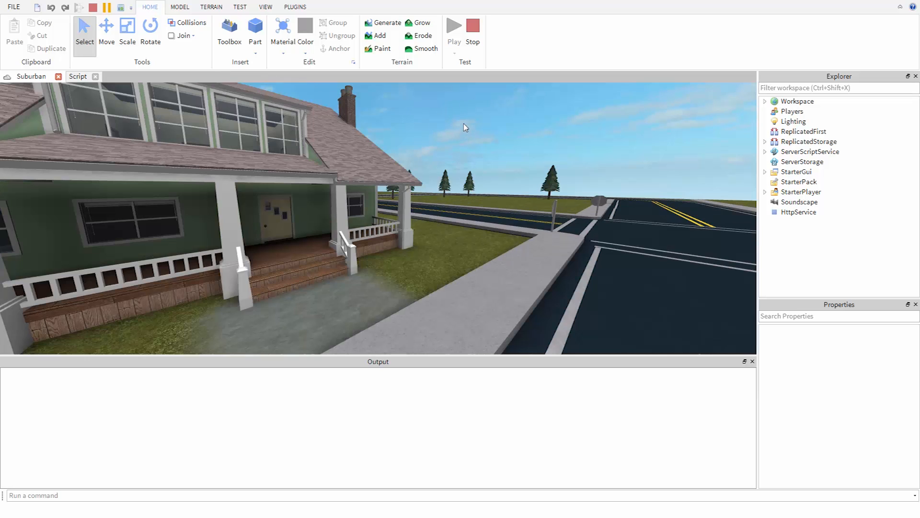
{"action": "mouse_move", "coordinate": [472, 28]}
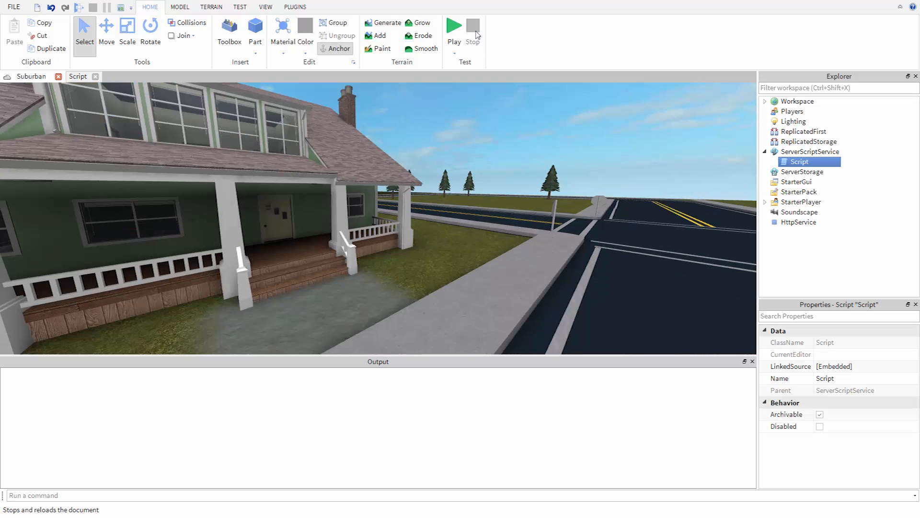
{"action": "mouse_move", "coordinate": [472, 27]}
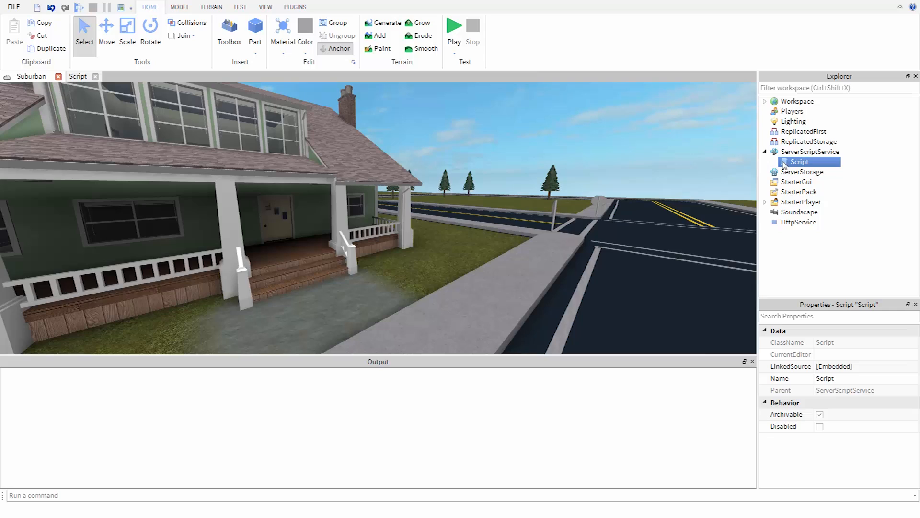
Reopen Script from the Explorer to edit the time-of-day code
{"action": "double_click", "coordinate": [798, 161]}
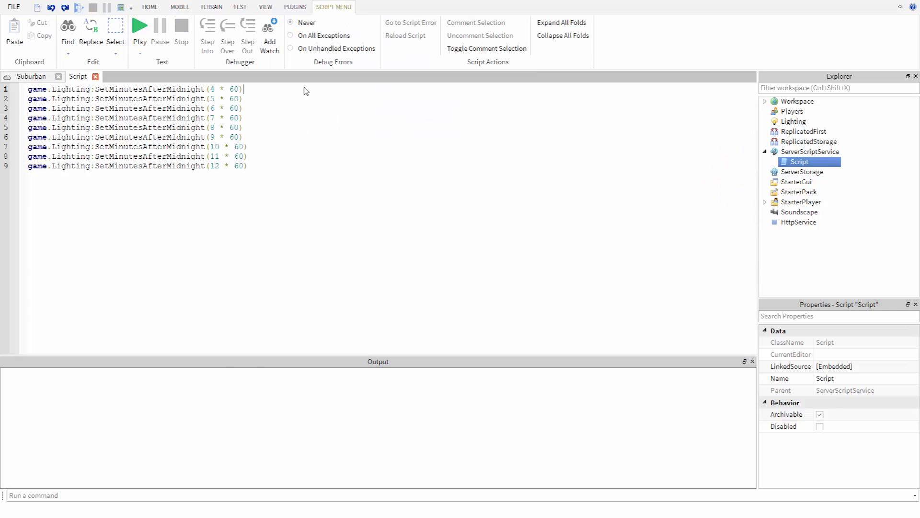
{"action": "mouse_move", "coordinate": [287, 91]}
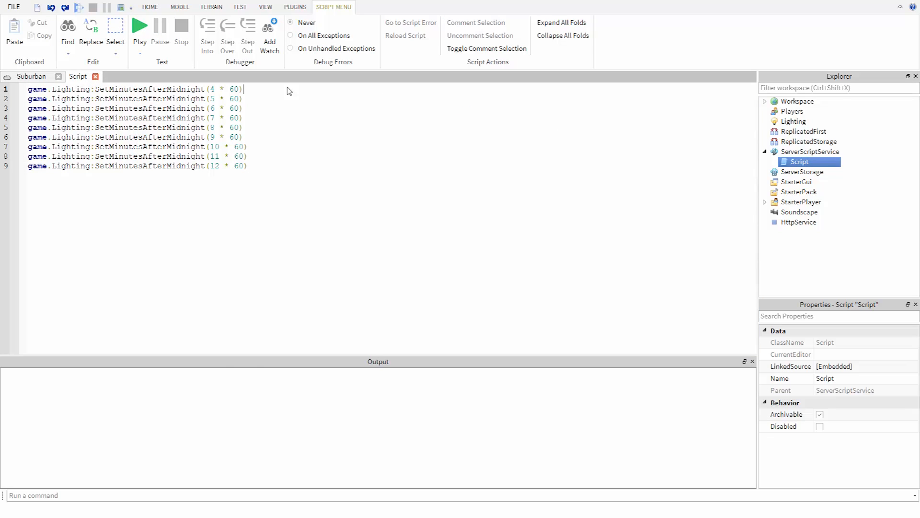
{"action": "mouse_move", "coordinate": [259, 116]}
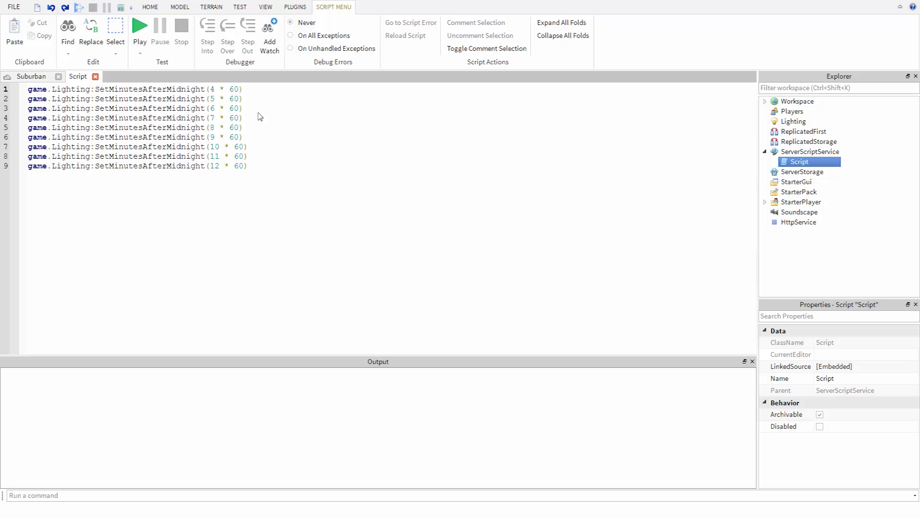
{"action": "mouse_move", "coordinate": [256, 156]}
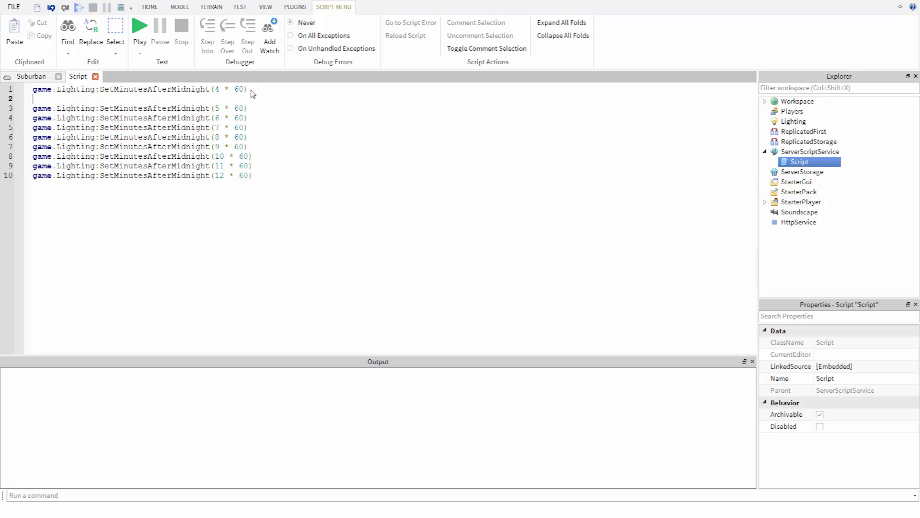
Insert a wait(1) line after each SetMinutesAfterMidnight call in the script
{"action": "type", "text": "wait("}
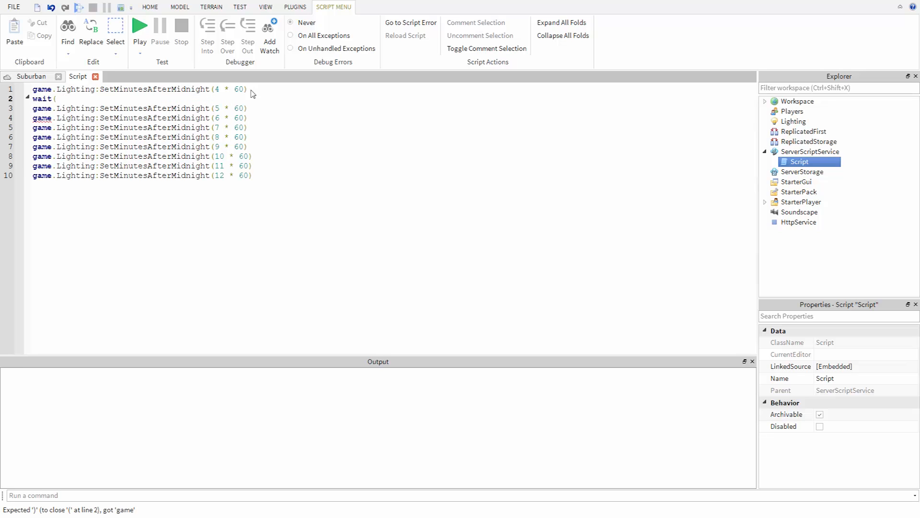
{"action": "type", "text": "1)"}
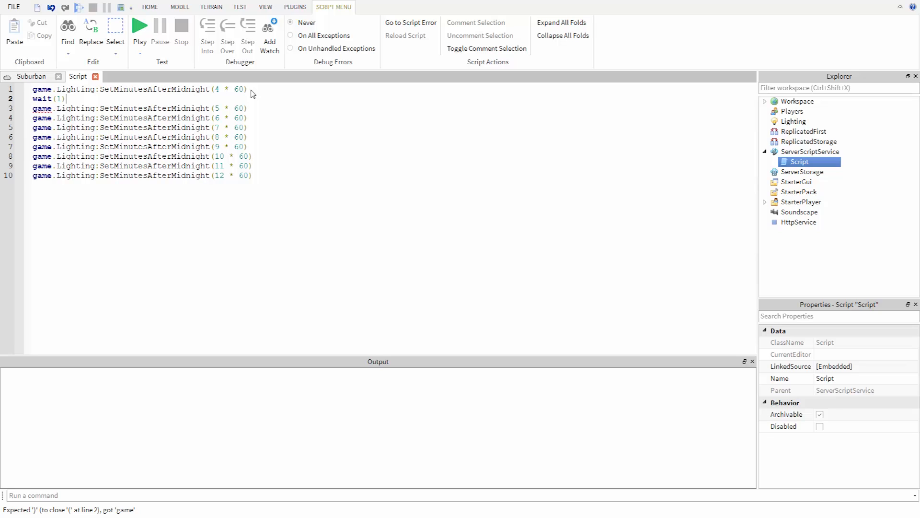
{"action": "double_click", "coordinate": [48, 98]}
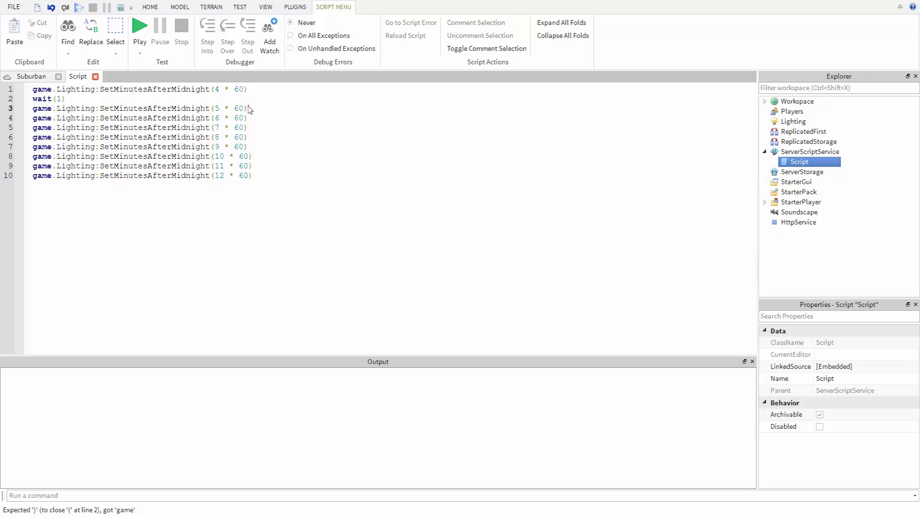
{"action": "type", "text": "wait(1)"}
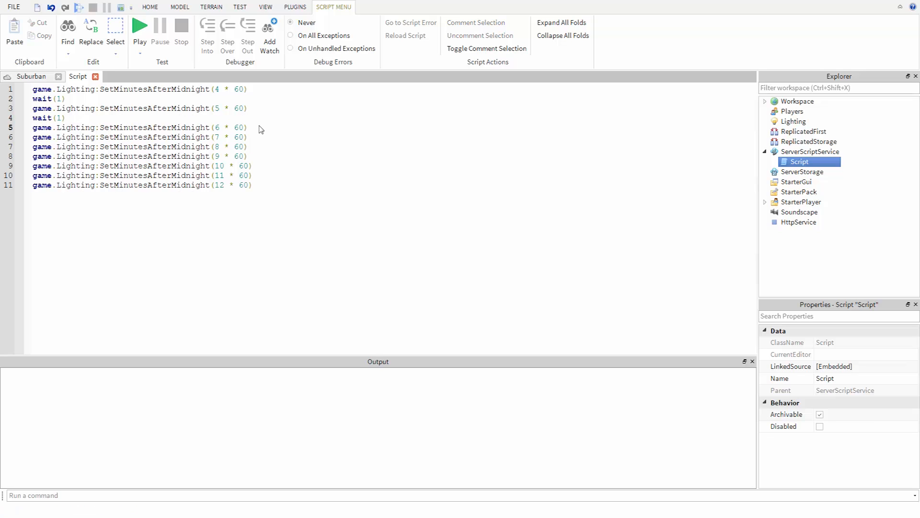
{"action": "type", "text": "wait(1)"}
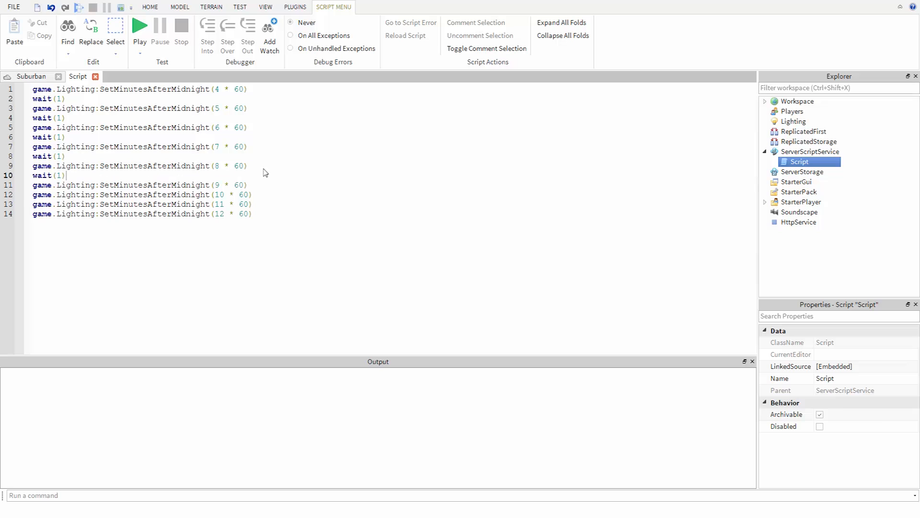
{"action": "type", "text": "wait(1)"}
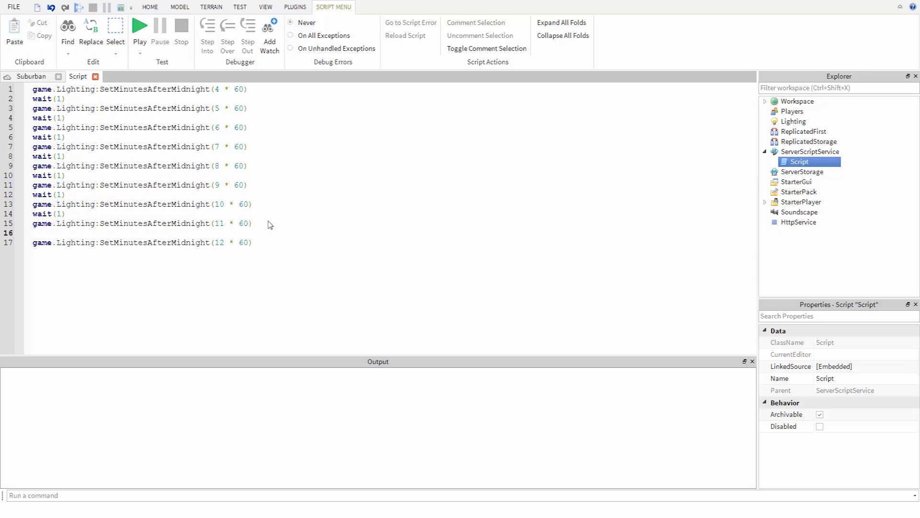
Run the game with Play to watch the time of day animate
{"action": "left_click", "coordinate": [139, 26]}
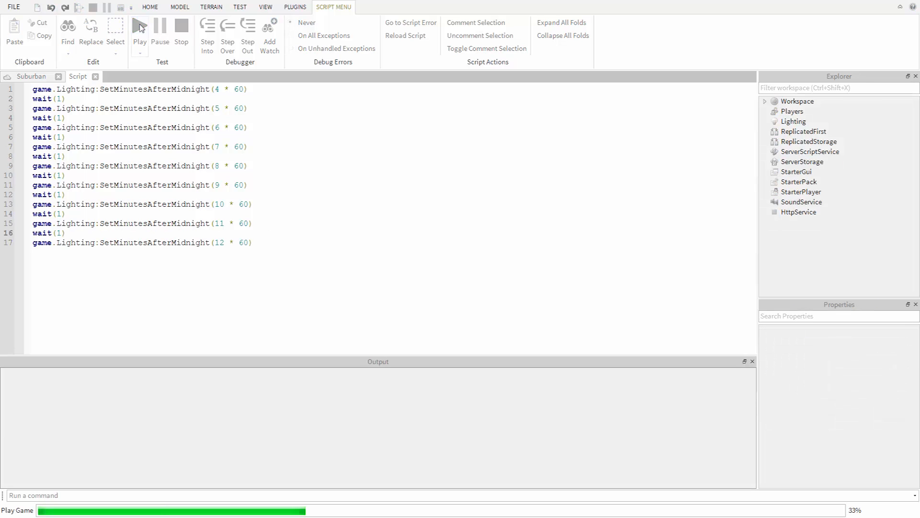